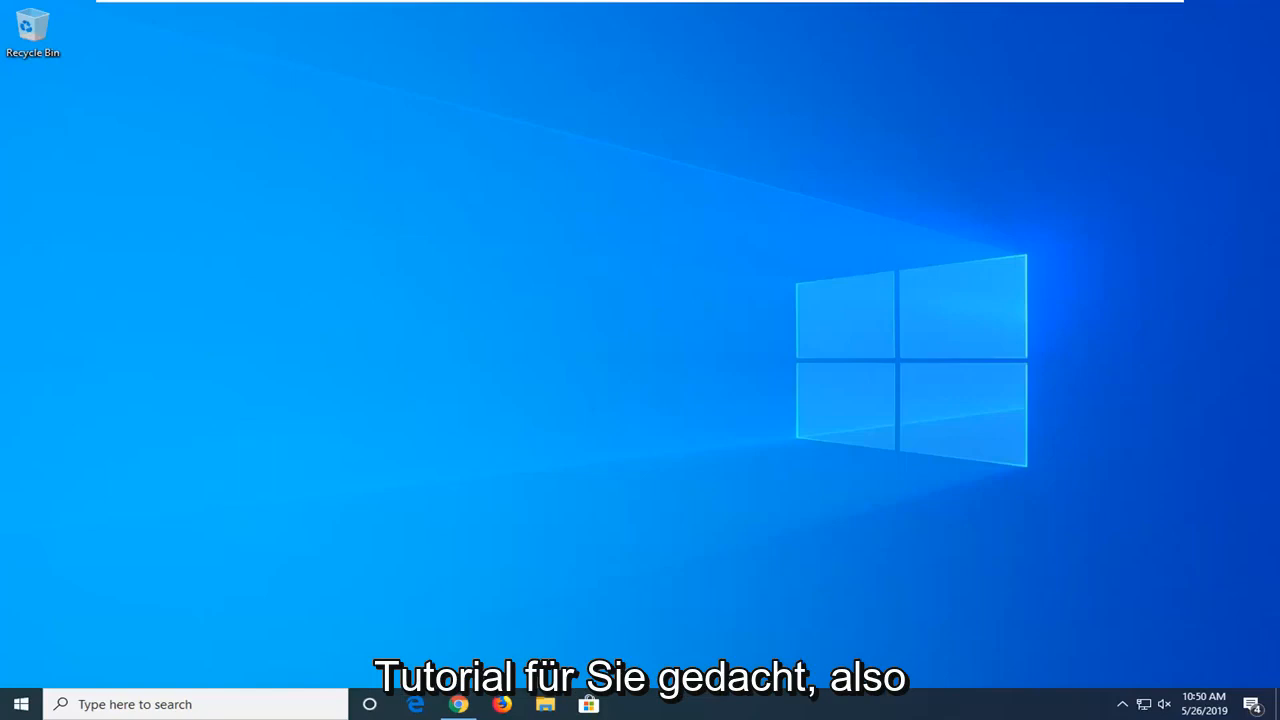
Step: Search 'game bar' from Start so Game bar settings appears as best match
click(20, 704)
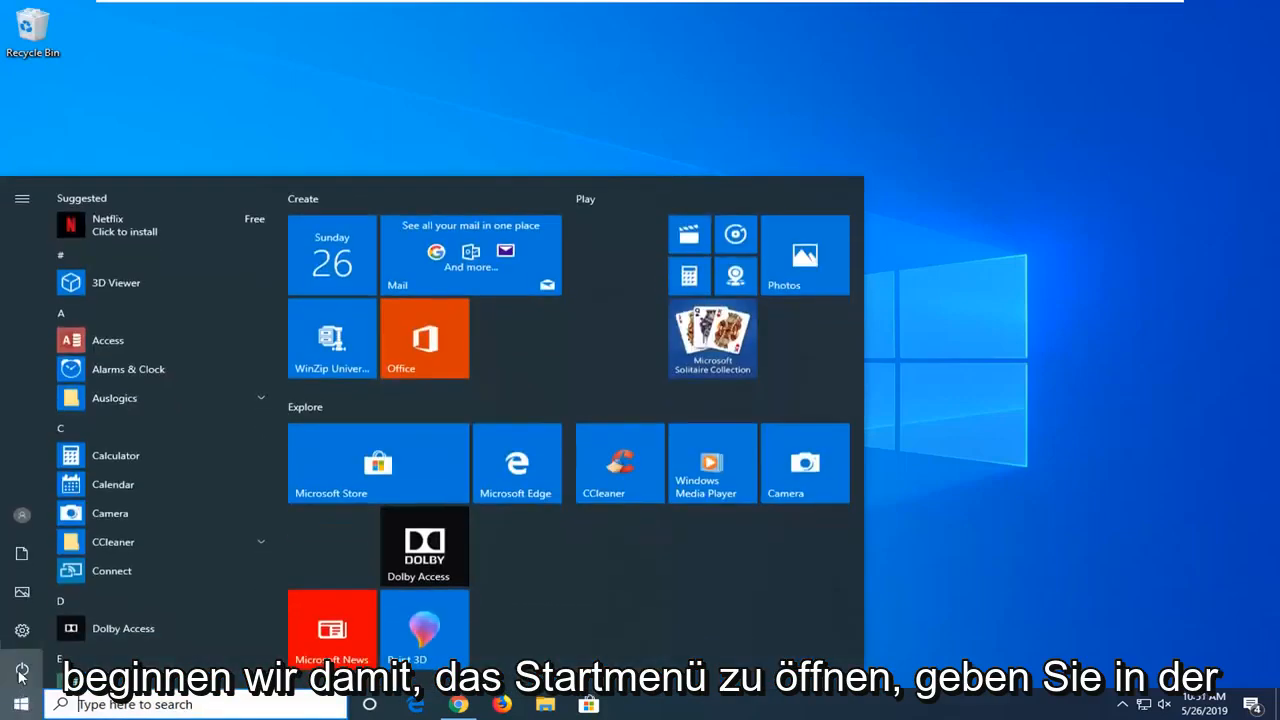
text(game bar)
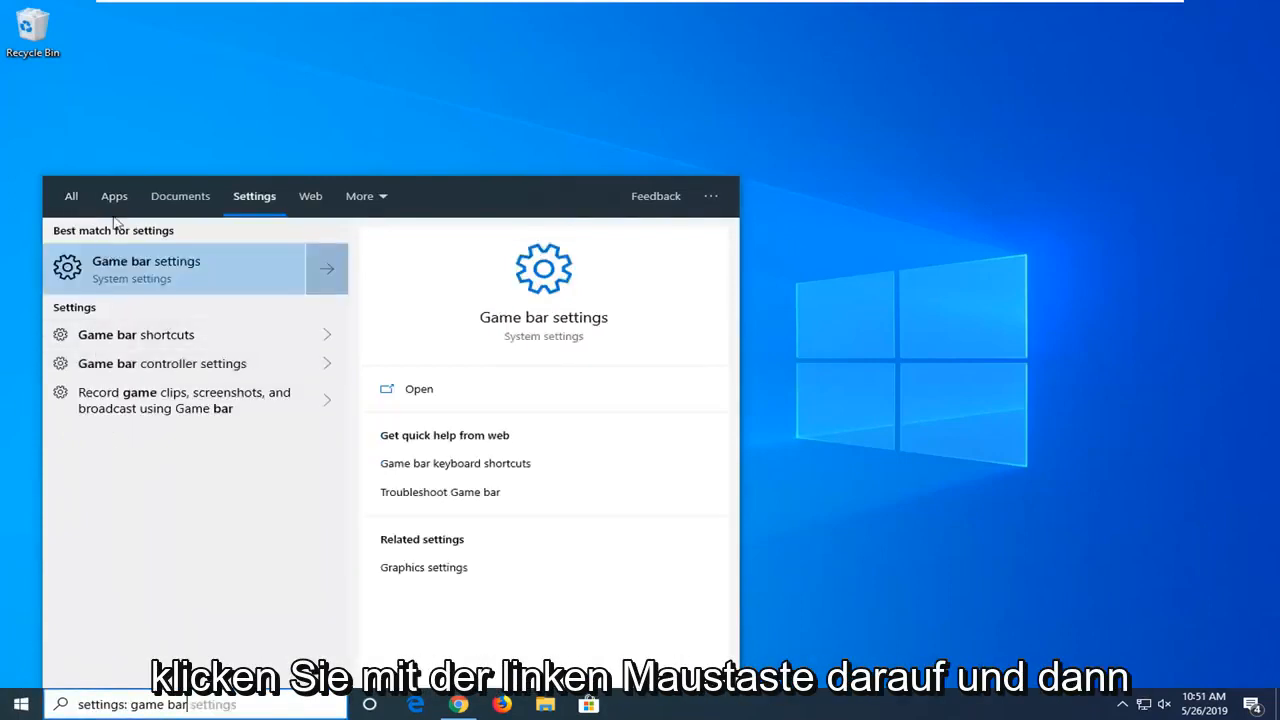
mouse_move(120, 328)
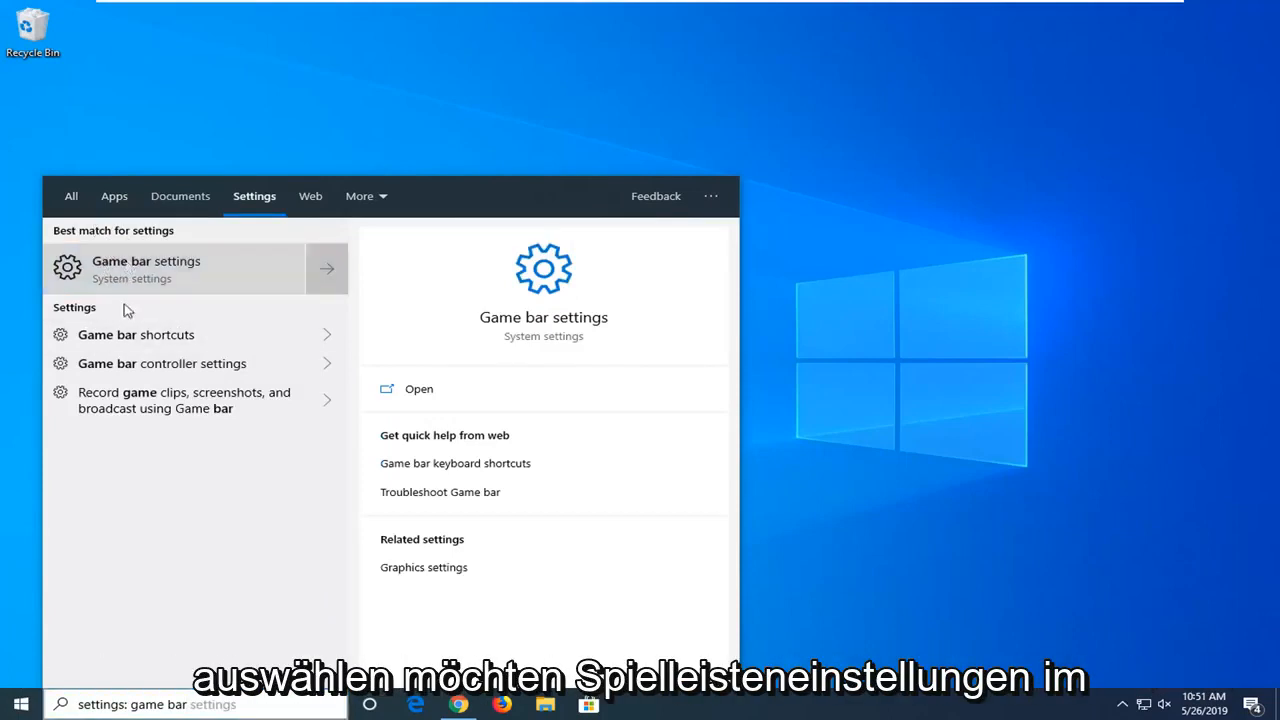
Step: Open the Game bar settings page in Windows Settings from the search result
click(146, 268)
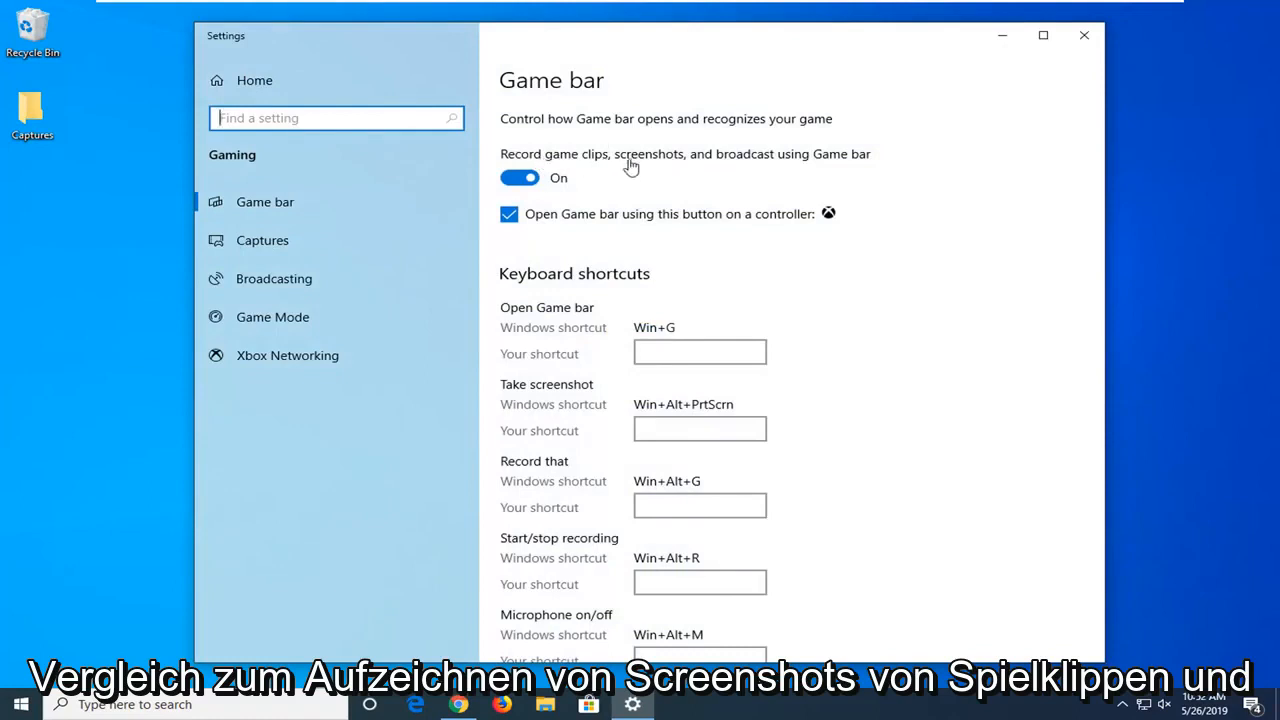
mouse_move(604, 176)
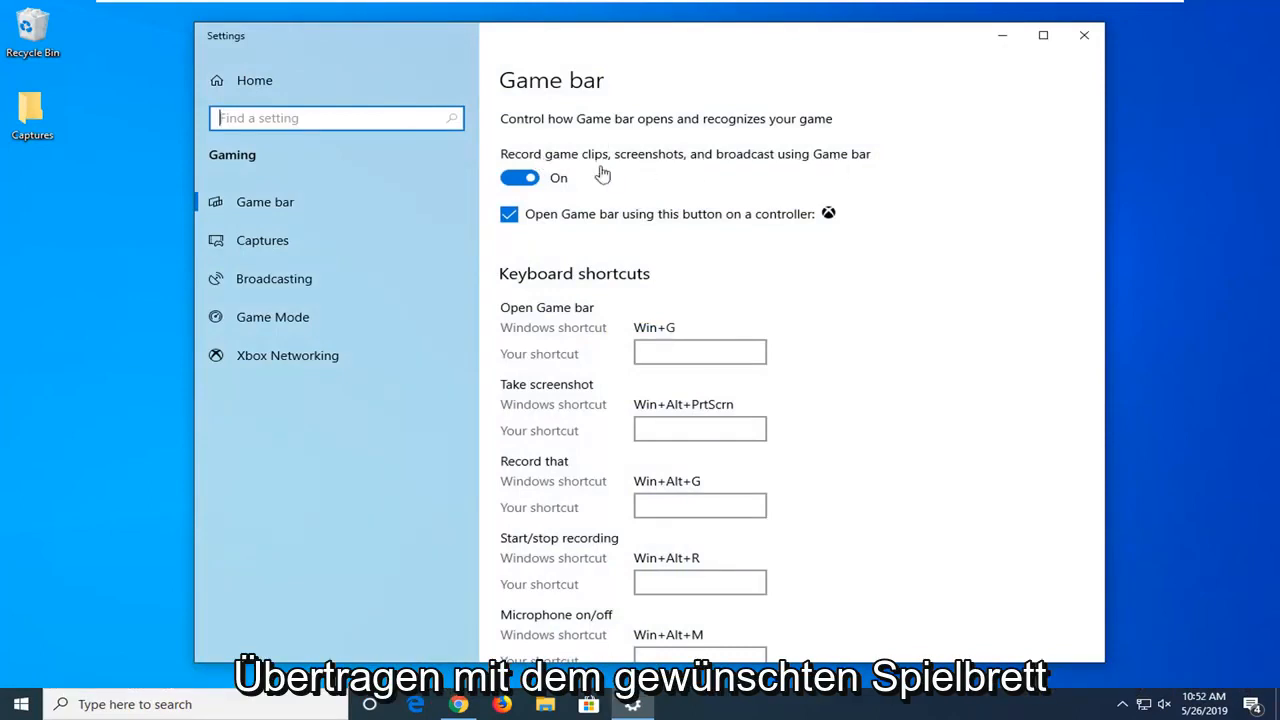
Step: Switch 'Record game clips, screenshots, and broadcast using Game bar' Off and close Settings
click(520, 176)
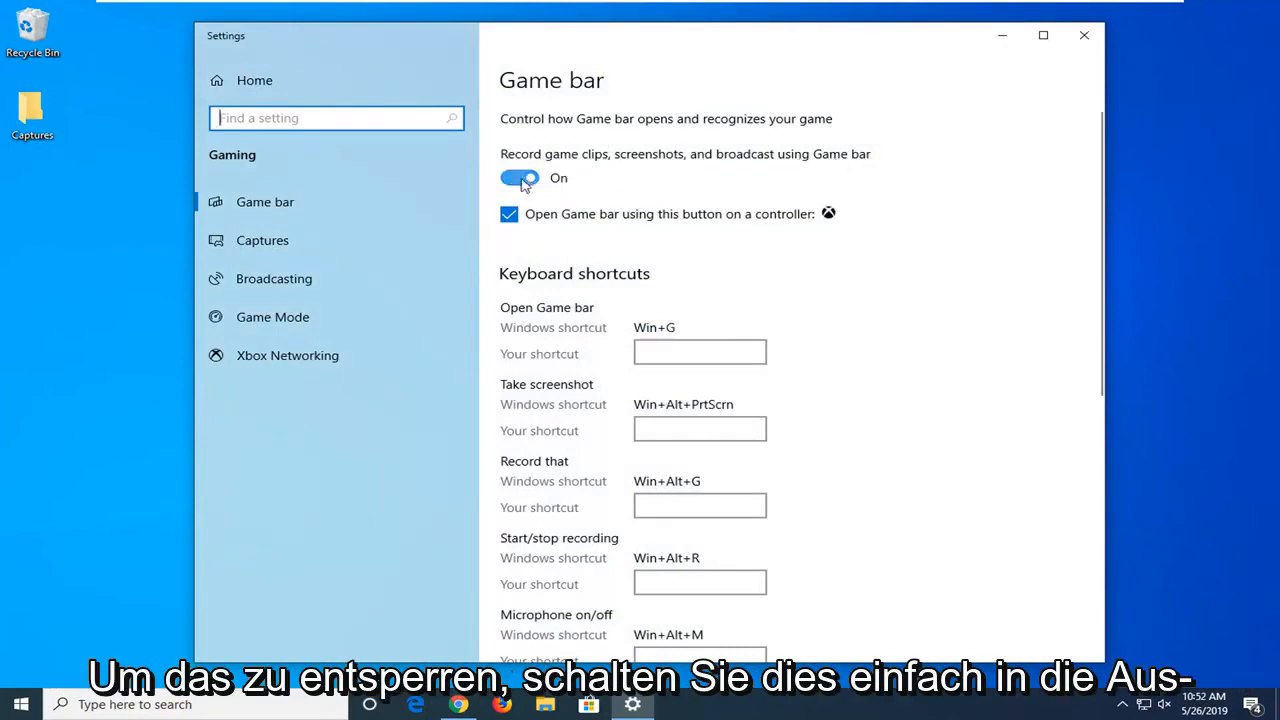
click(520, 176)
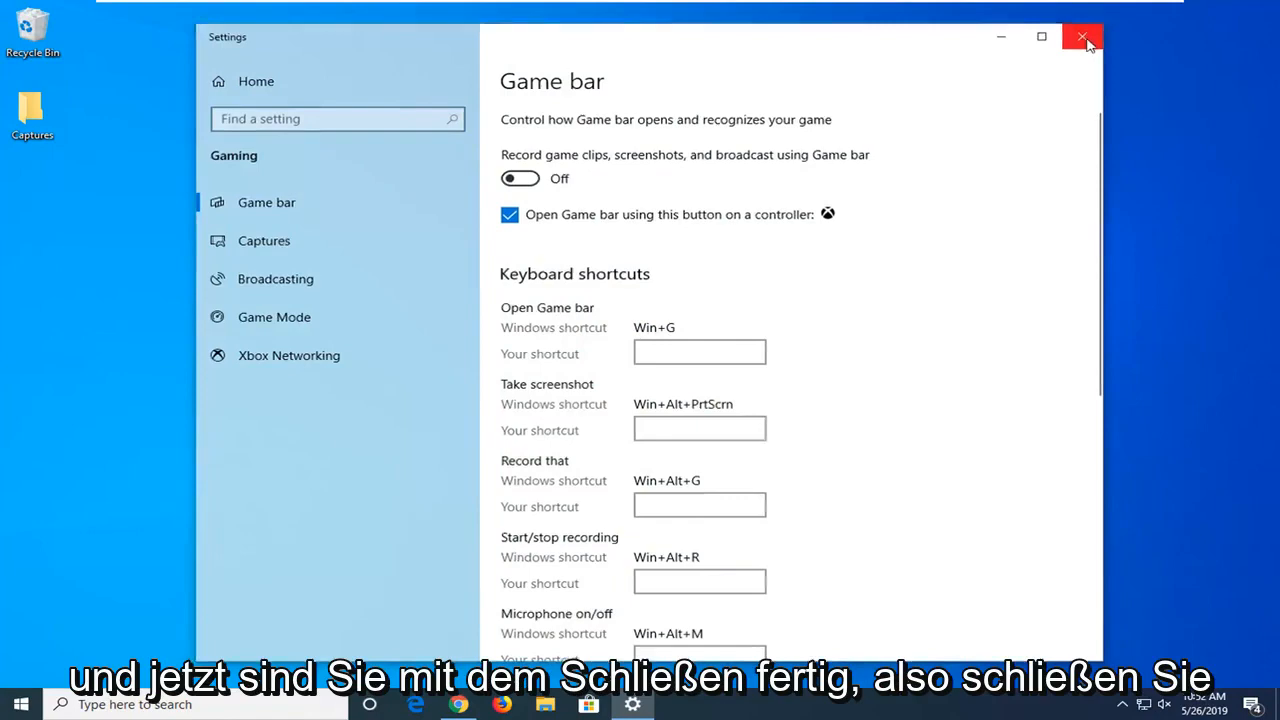
click(1080, 36)
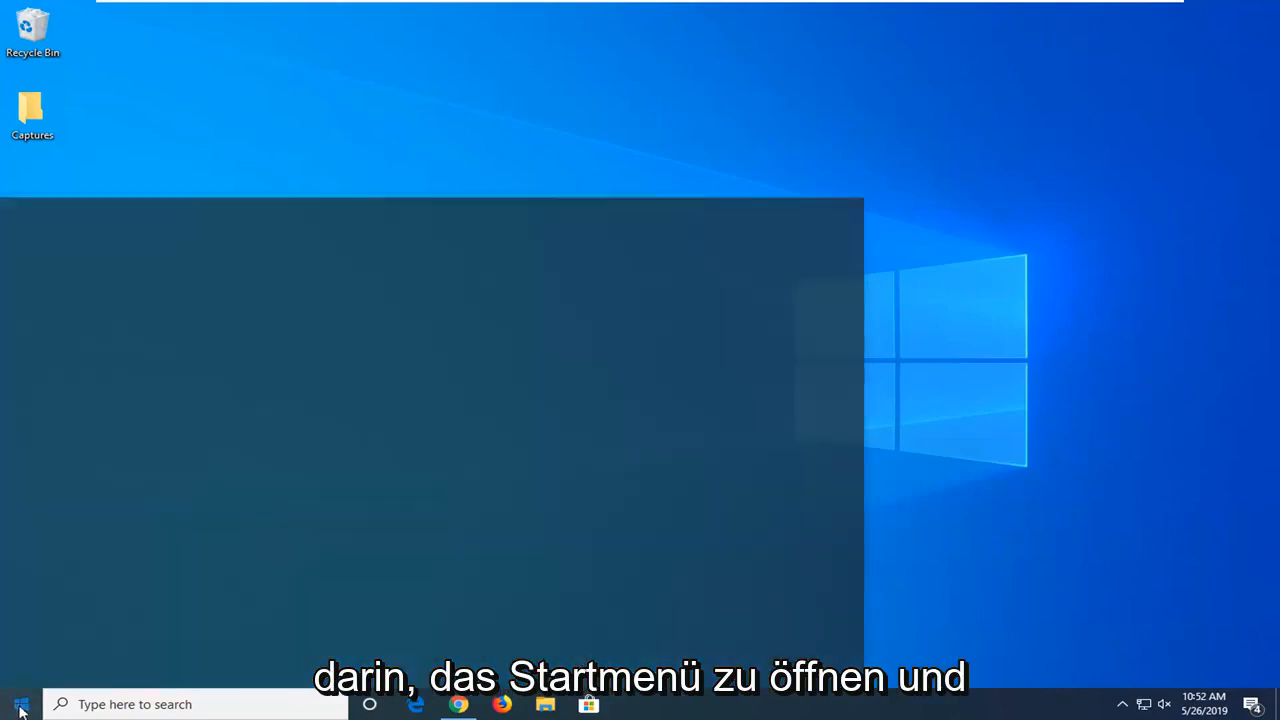
Step: Reopen Windows Settings from Start and go to the Gaming category
click(20, 704)
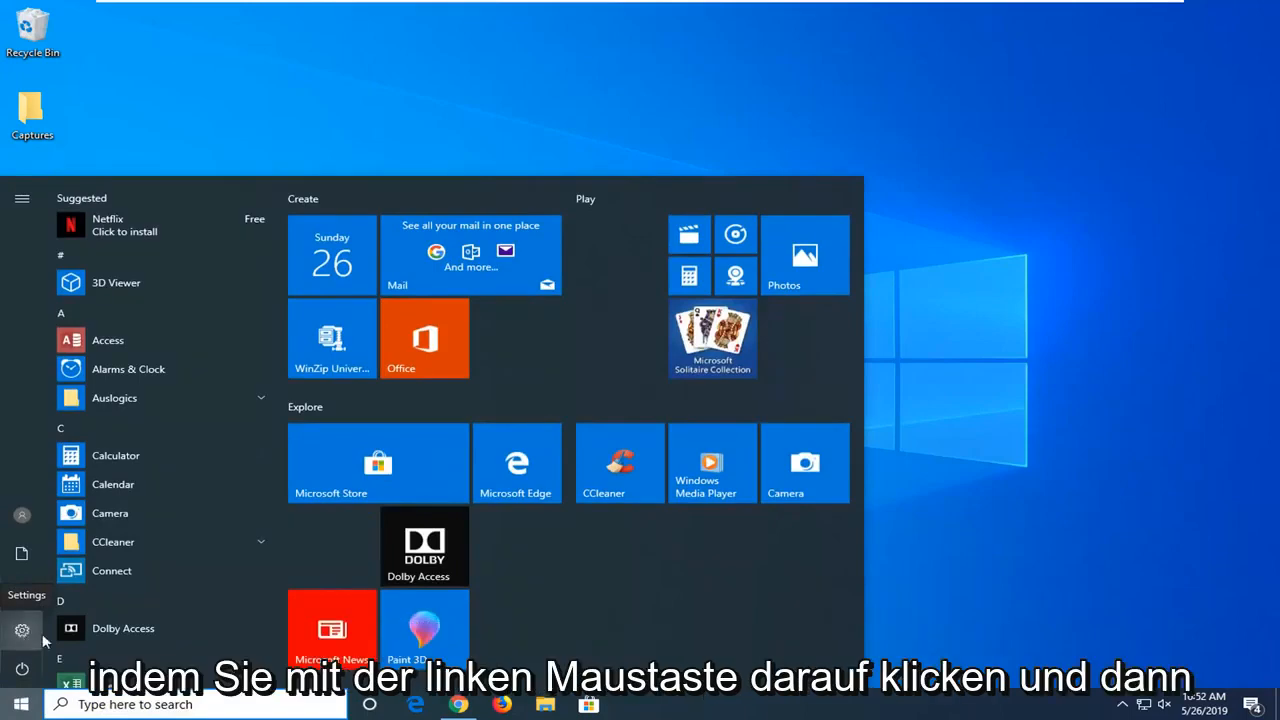
click(22, 630)
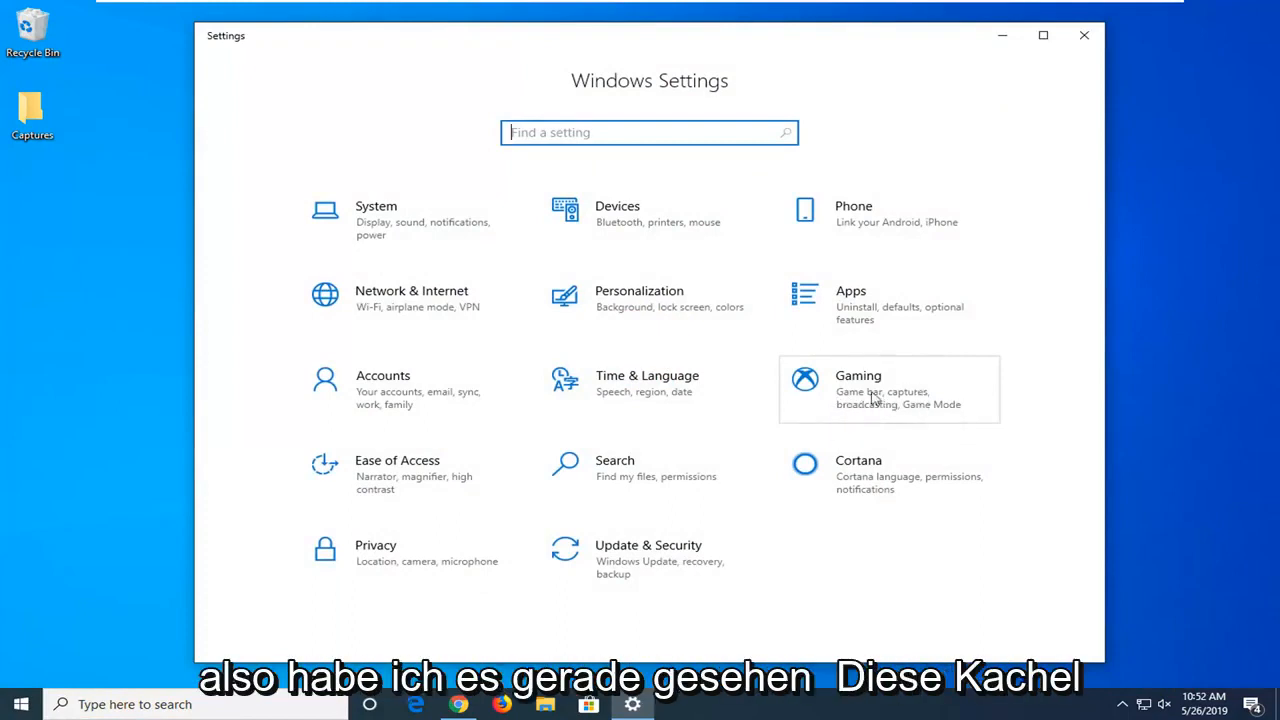
click(888, 388)
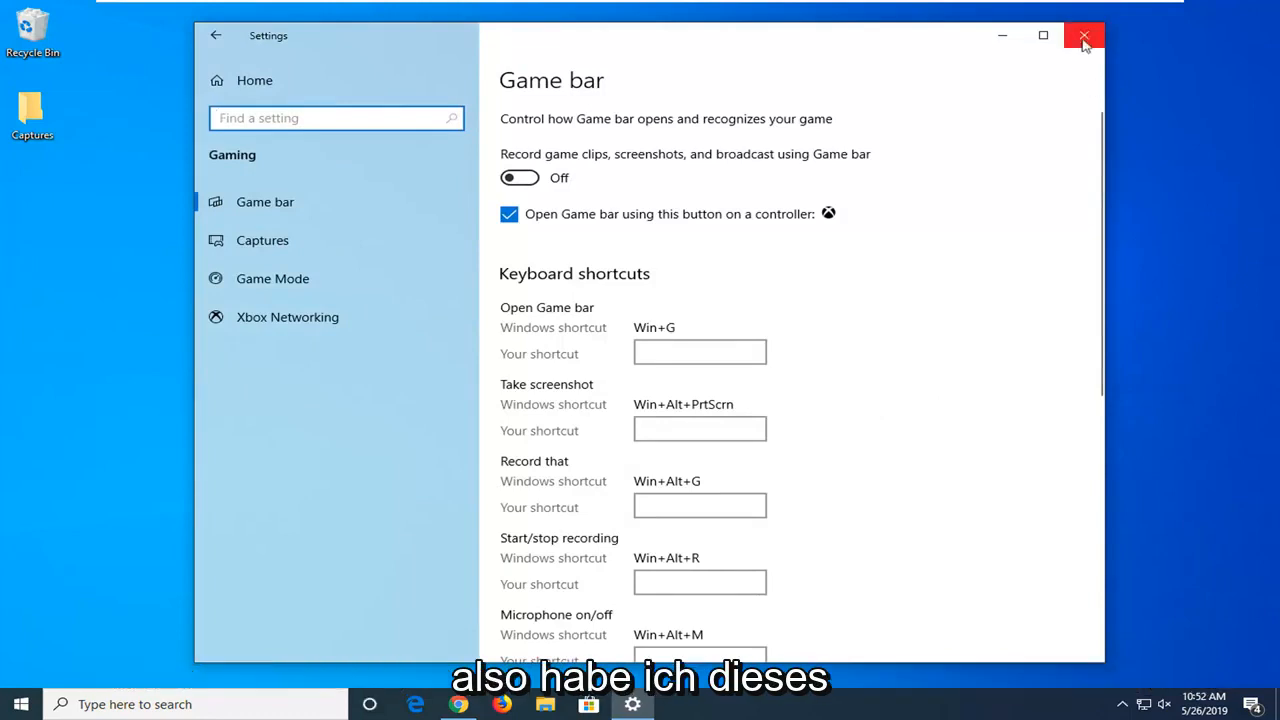
Step: Confirm Game bar recording shows Off and close Settings back to the desktop
click(1084, 36)
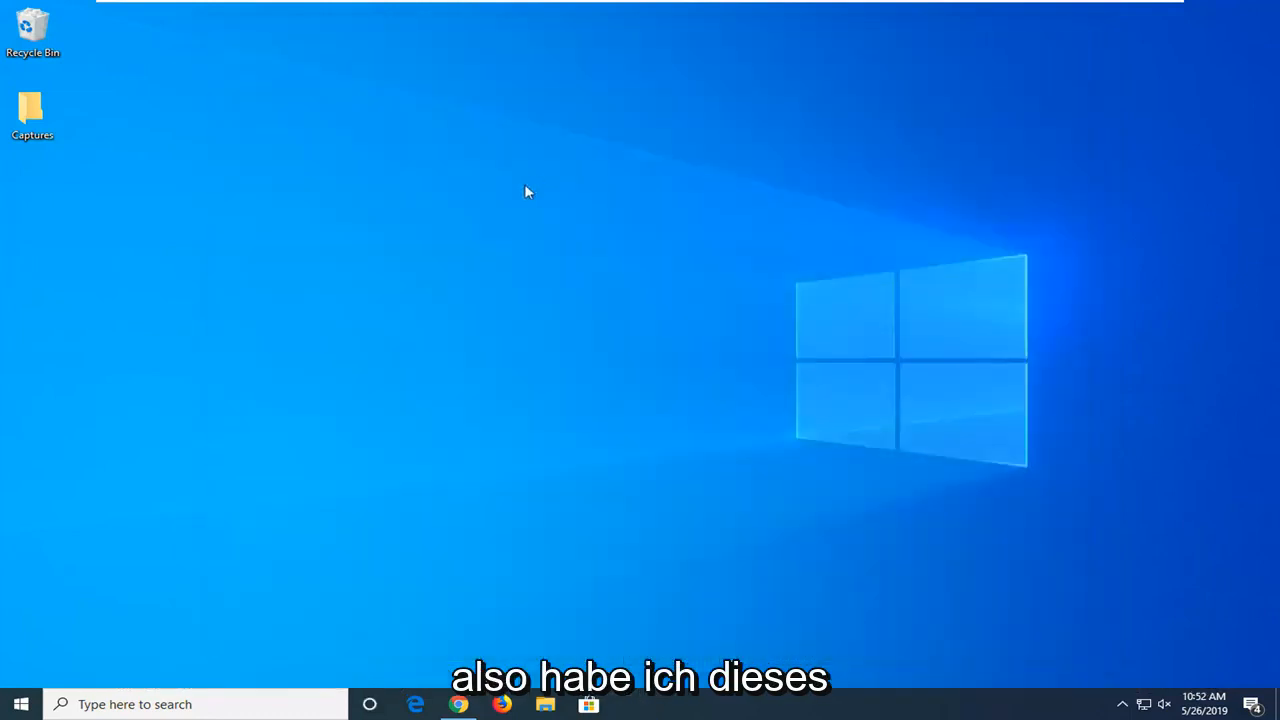